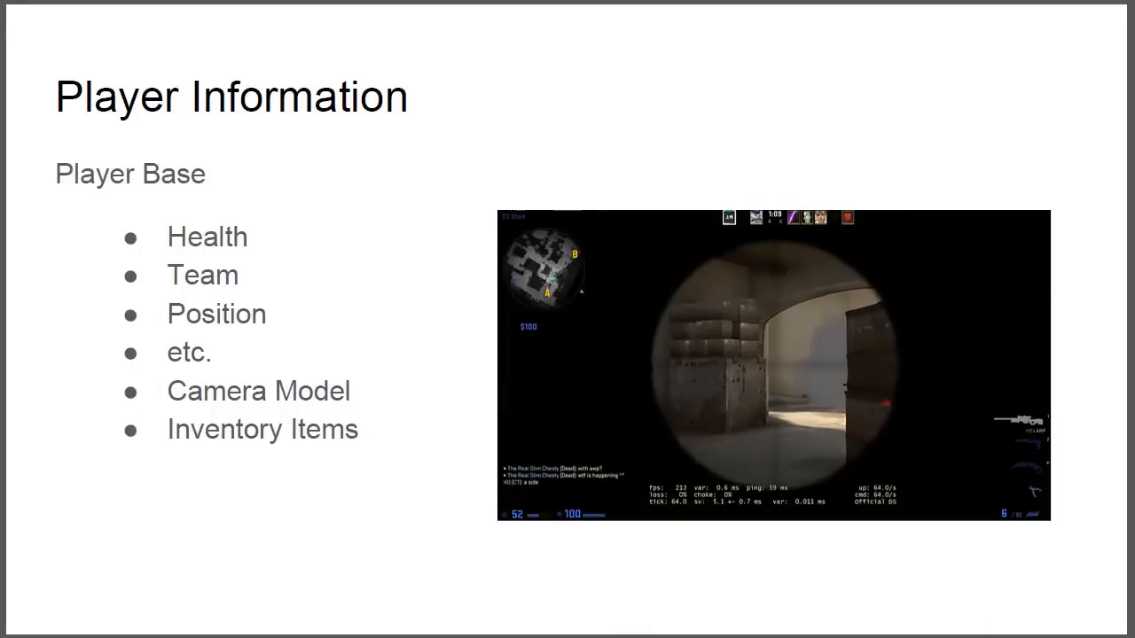
Advance the slideshow to the Weapon Information slide listing id and ammo
key("Right")
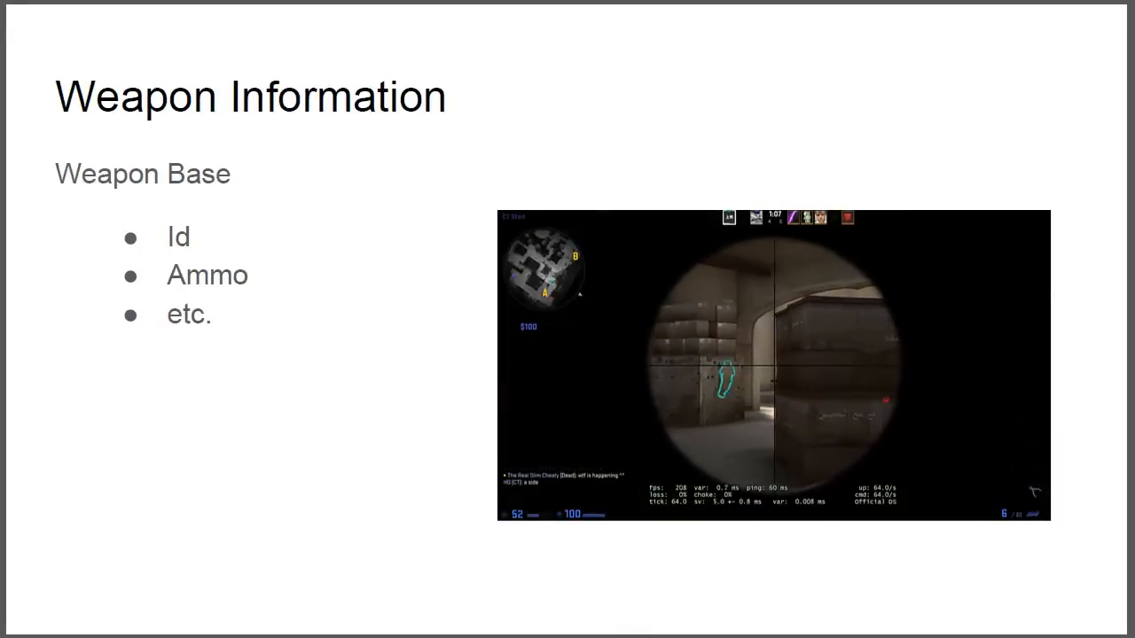